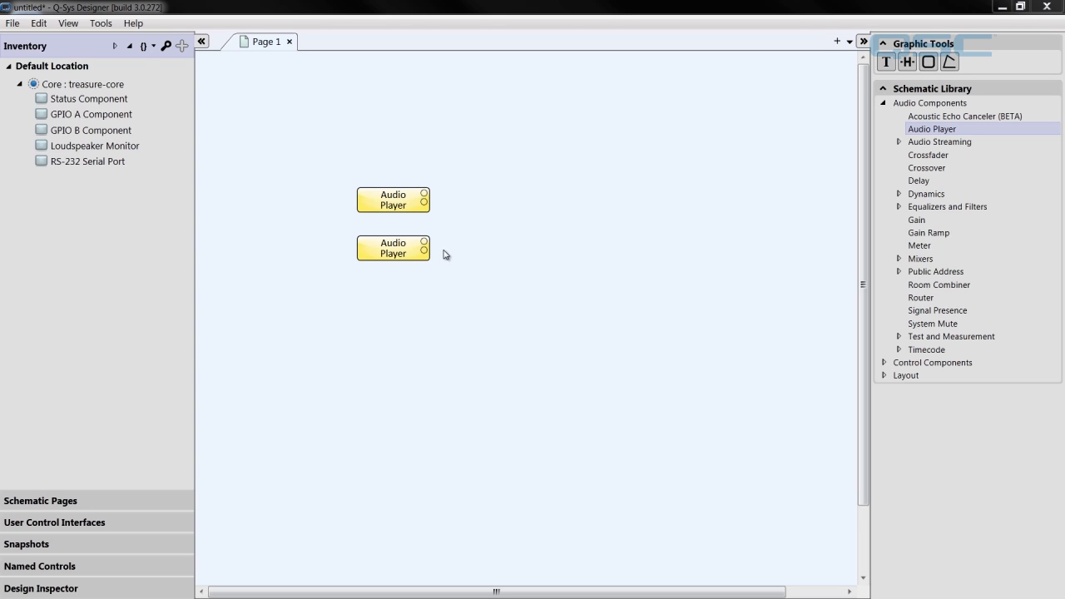
# Place a Q-LAN Transmitter from Audio Streaming onto Page 1 beside the audio players.
pyautogui.click(83, 83)
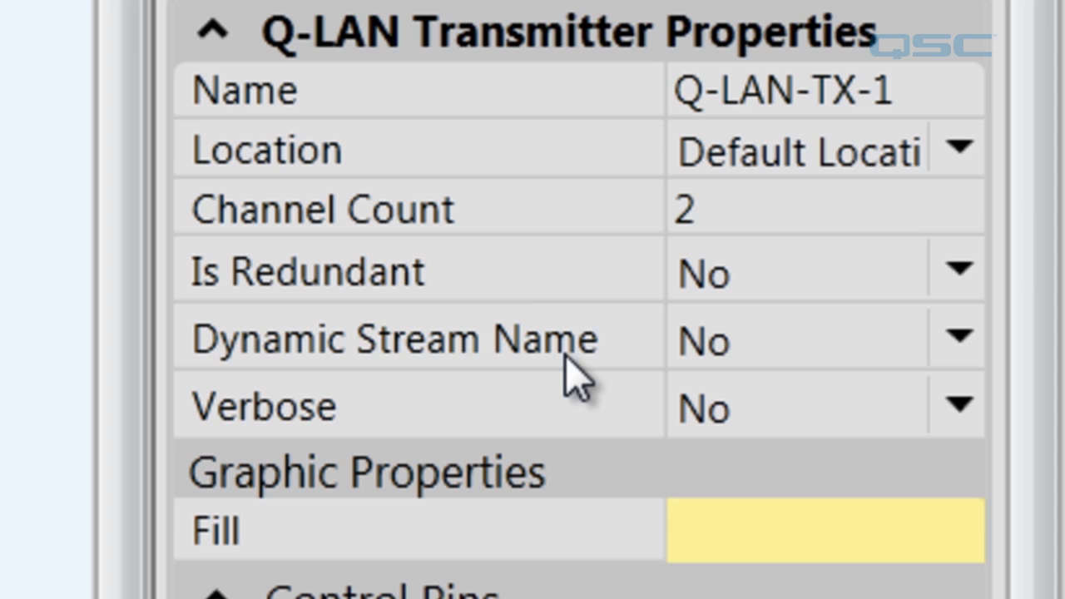
pyautogui.moveTo(549, 375)
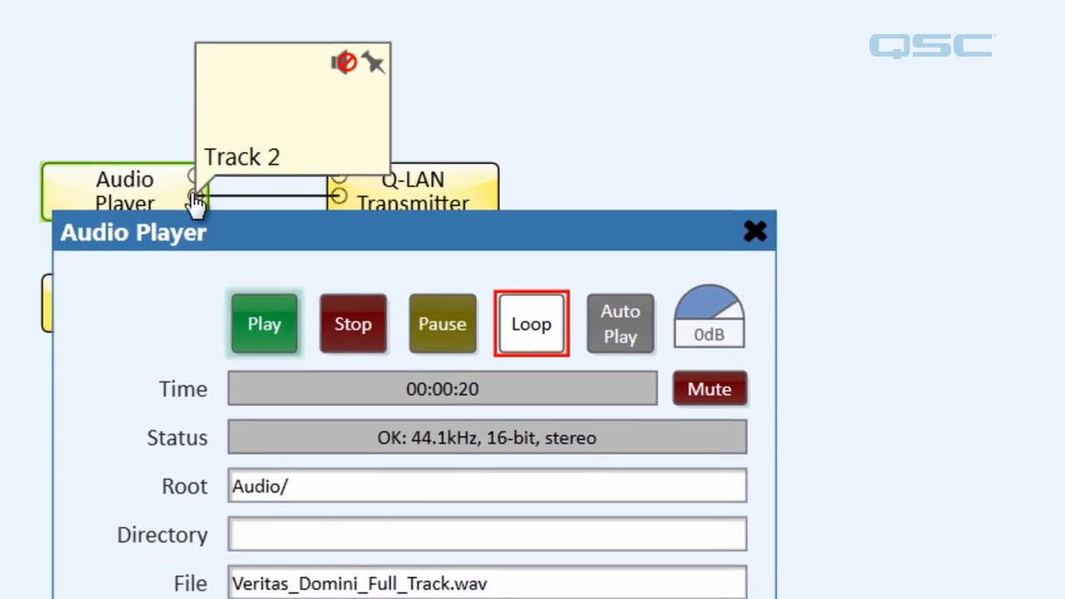
# Start playback of Veritas_Domini_Full_Track.wav in the Audio Player control panel.
pyautogui.click(754, 232)
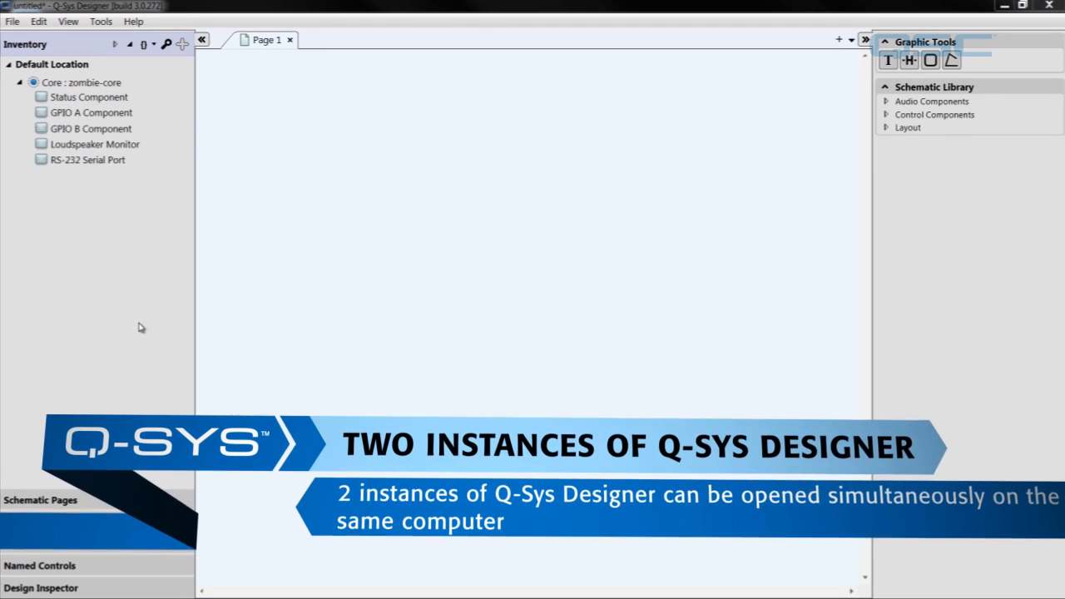